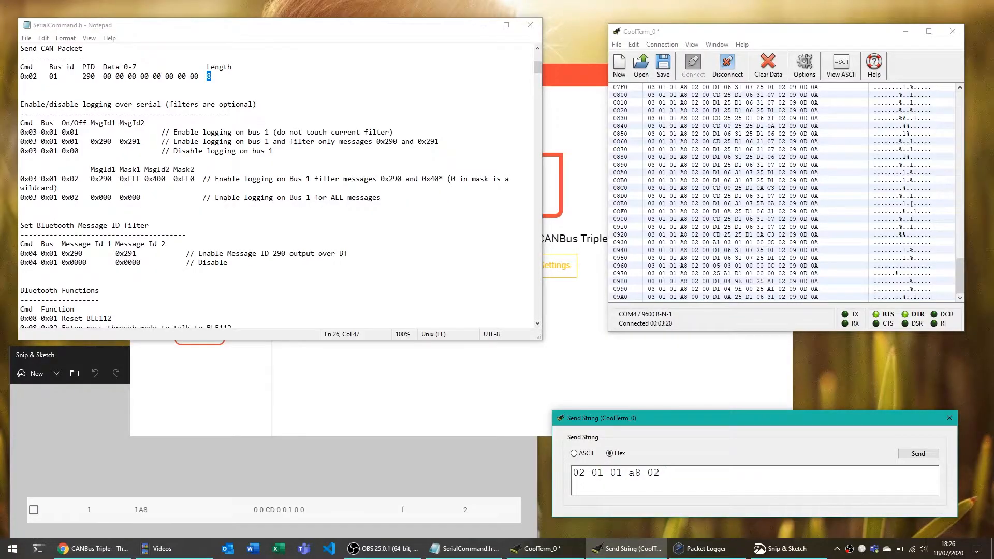
text(00 00 00 00)
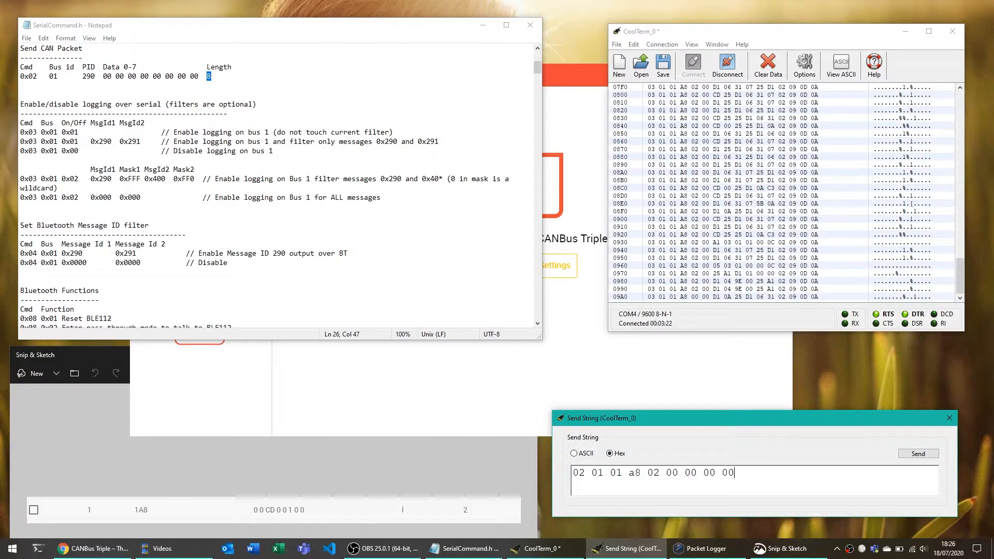